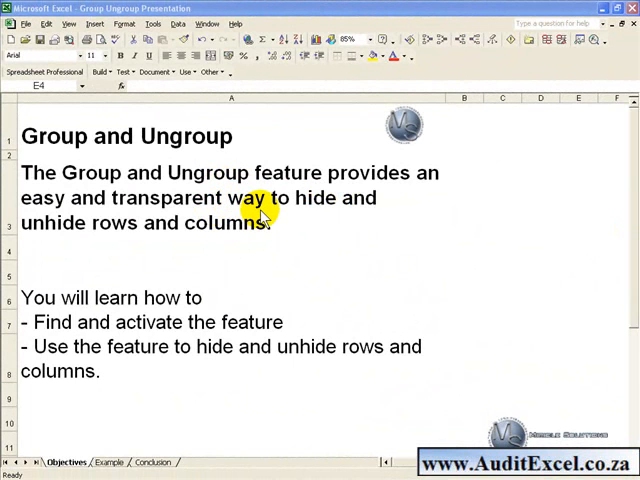
mouse_move(250, 256)
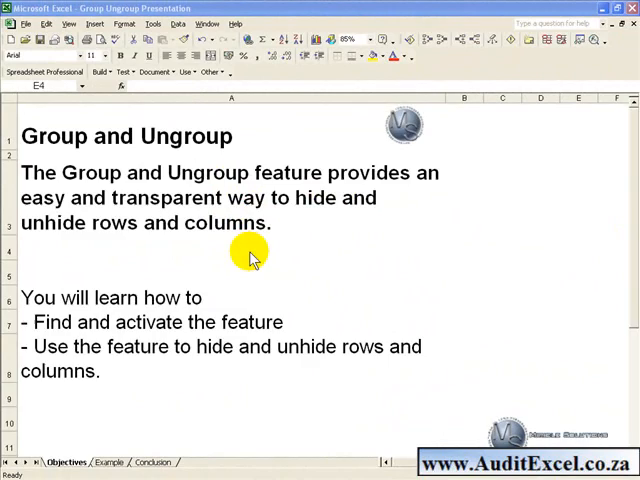
Switch from the objectives page to the Example sheet of salesperson sales data.
left_click(96, 464)
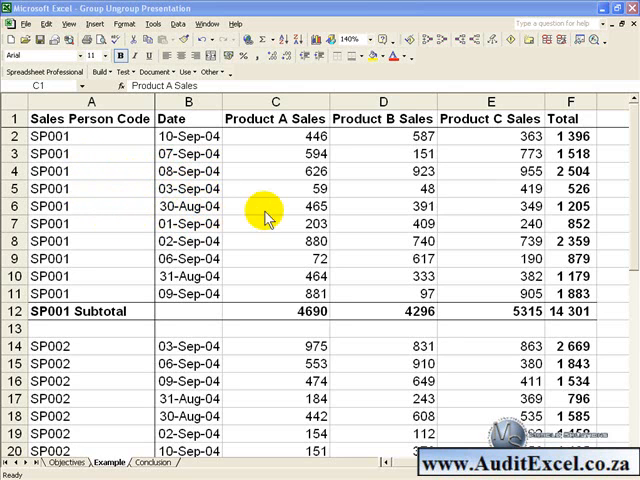
mouse_move(298, 206)
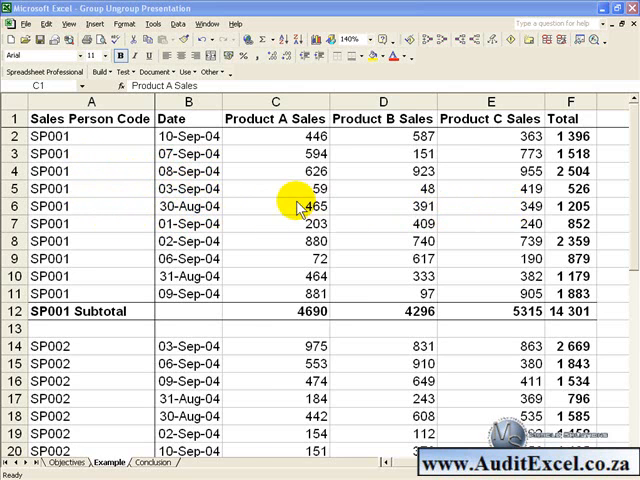
mouse_move(150, 190)
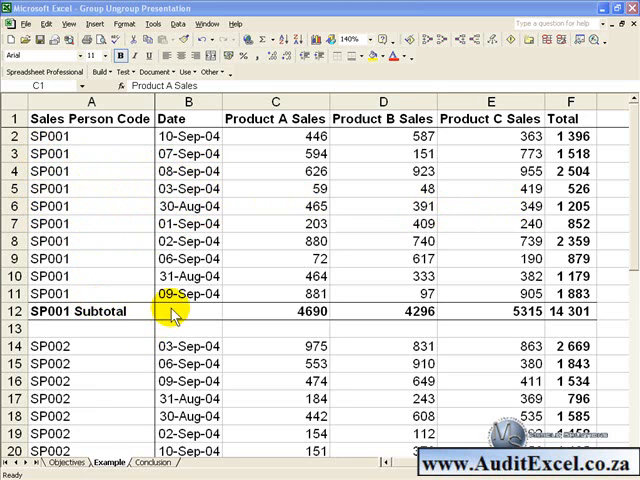
mouse_move(112, 188)
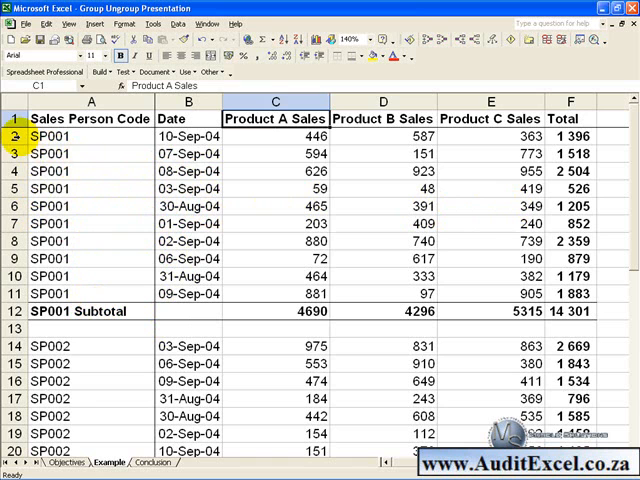
Group rows 2–11 of SP001 detail records beneath the SP001 Subtotal row.
left_click_drag(16, 136, 16, 256)
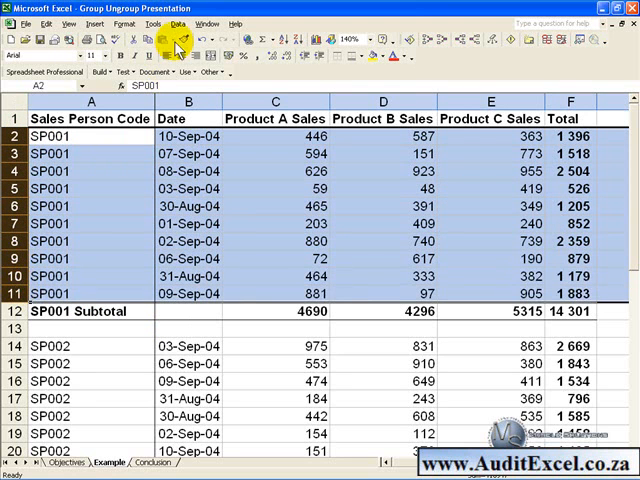
left_click(174, 24)
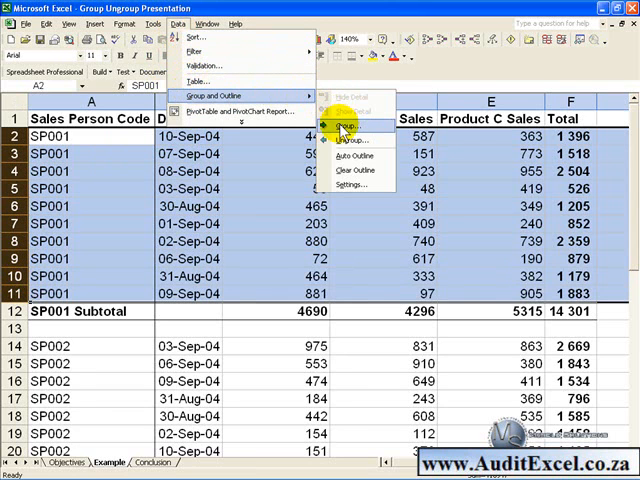
left_click(352, 124)
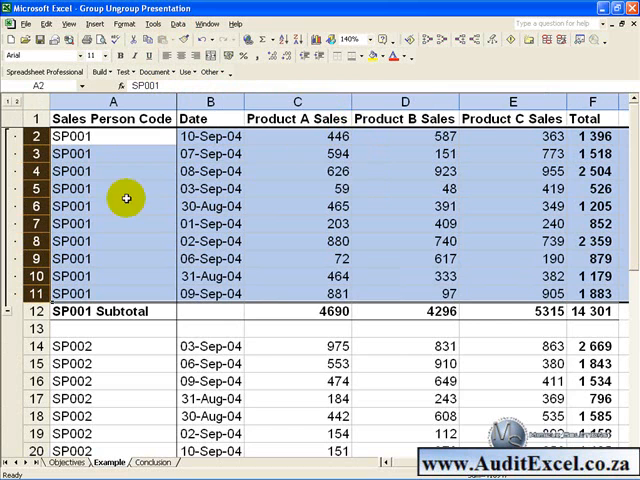
mouse_move(62, 216)
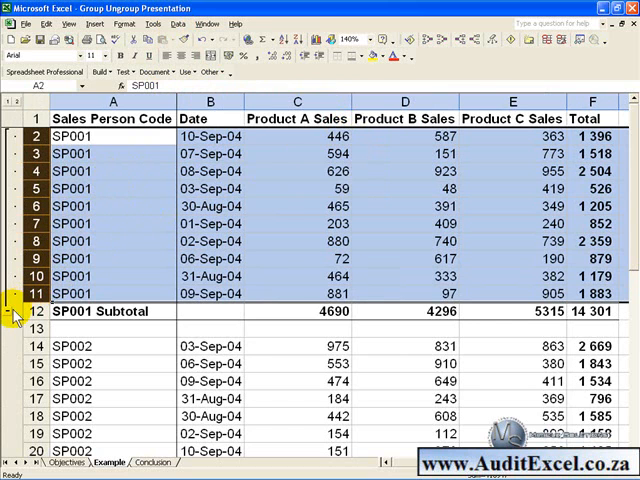
left_click(10, 312)
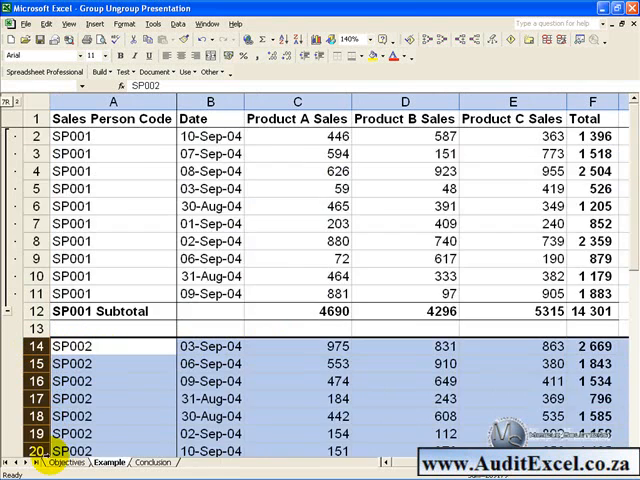
Group the SP002 rows 14–23 and the SP003 rows under their subtotal rows.
scroll("down", 3)
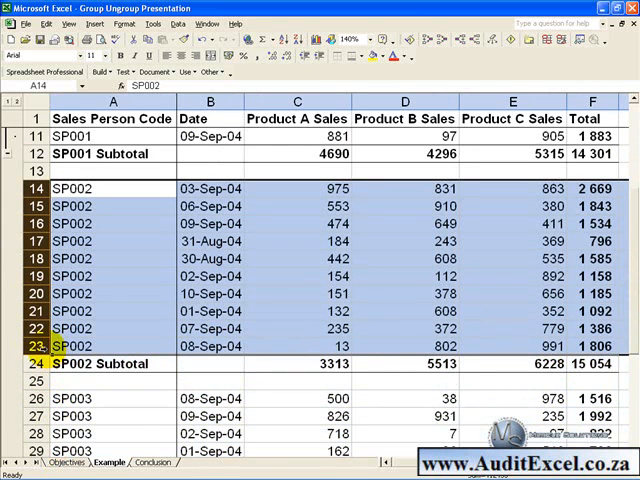
left_click(152, 24)
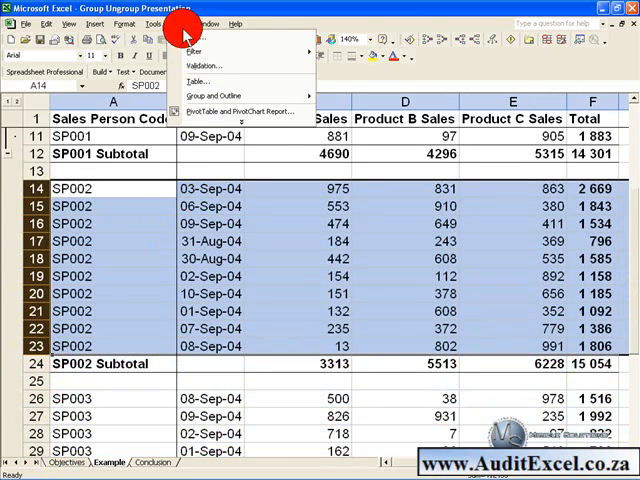
left_click(212, 96)
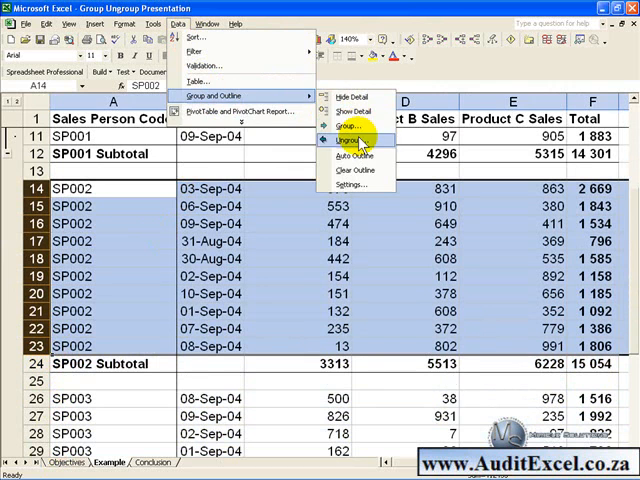
left_click(348, 138)
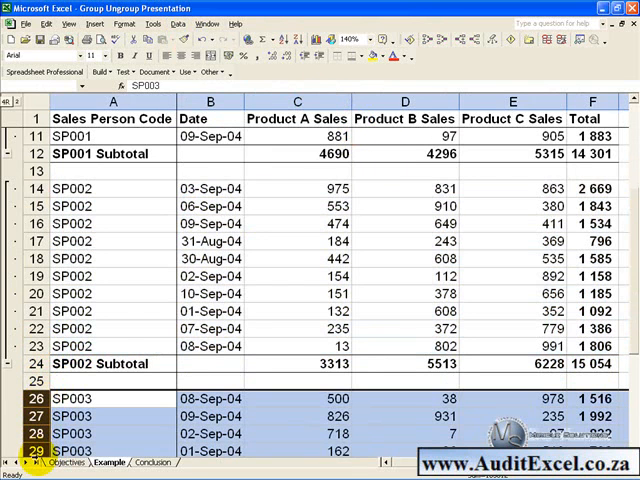
scroll("down", 3)
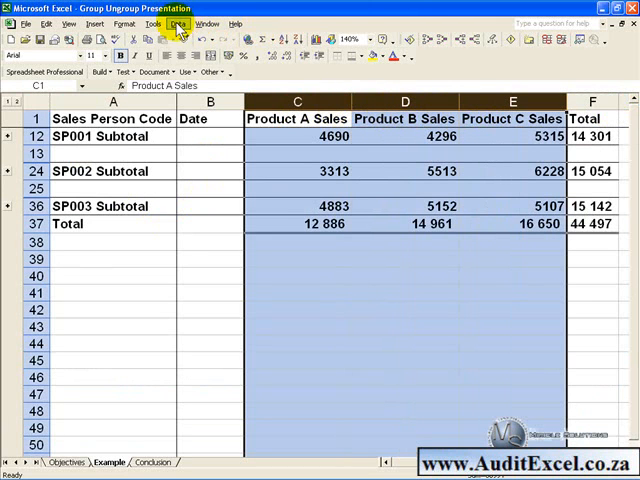
Group product sales columns C:E and collapse them to show only subtotals and Total.
left_click(174, 28)
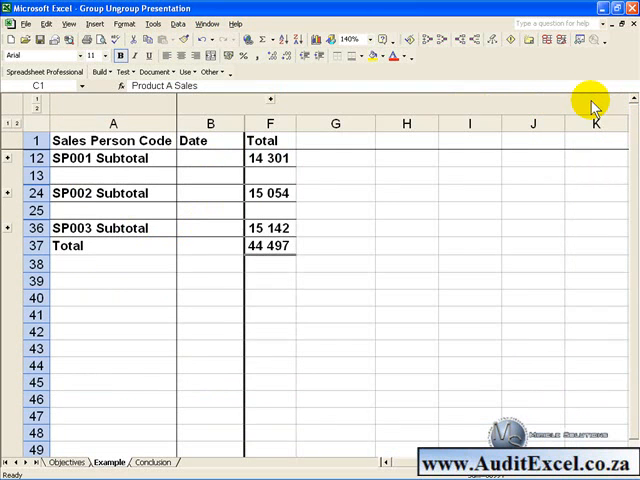
mouse_move(122, 198)
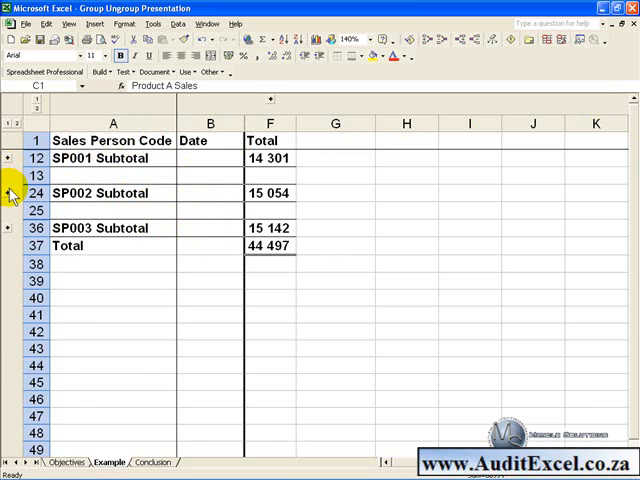
left_click(12, 192)
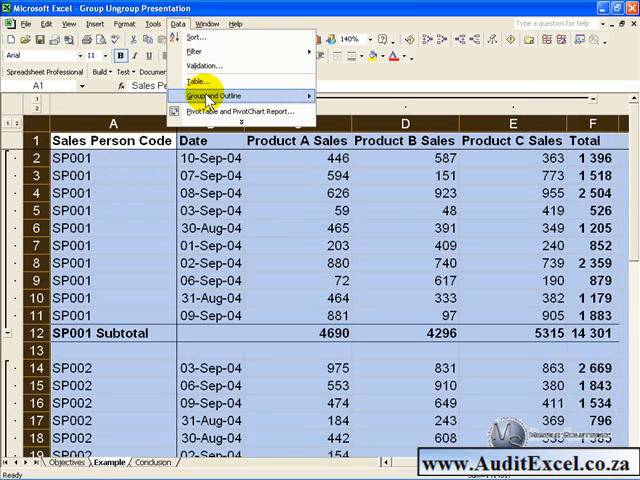
Ungroup the sales table by Rows so the SP001 records leave the outline.
left_click(216, 96)
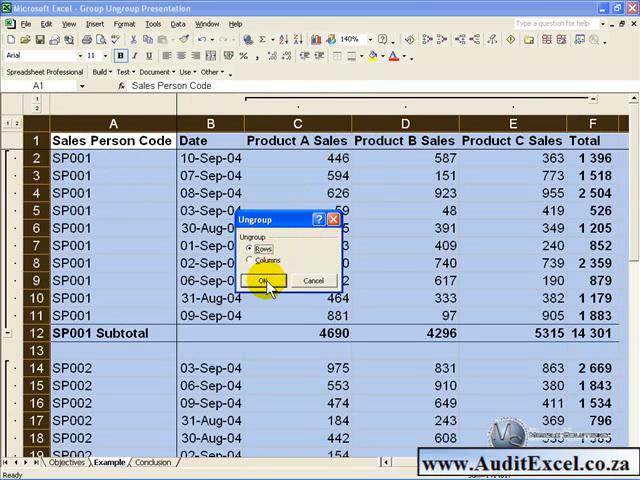
left_click(264, 280)
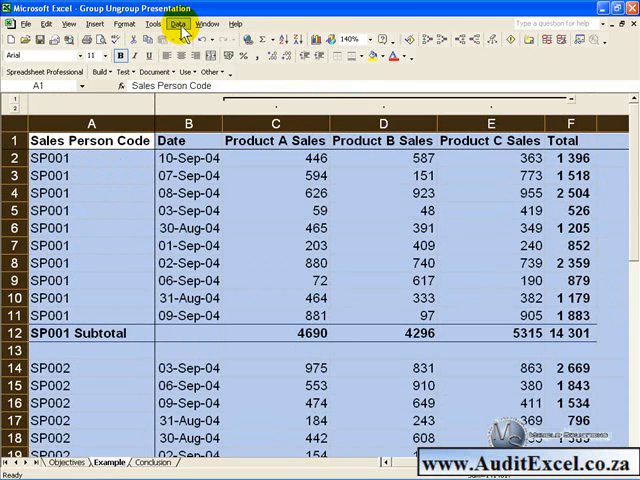
Ungroup the product sales columns so no outline groups remain in the sheet.
left_click(178, 24)
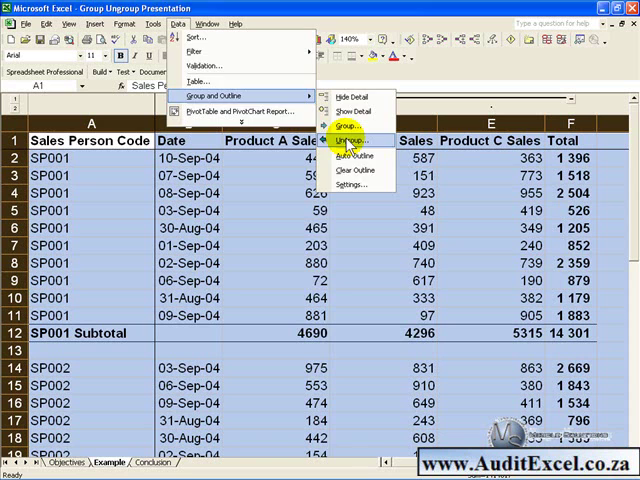
left_click(352, 140)
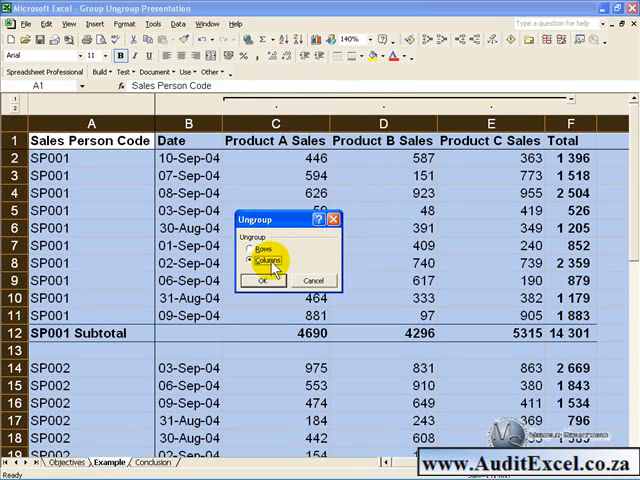
left_click(260, 280)
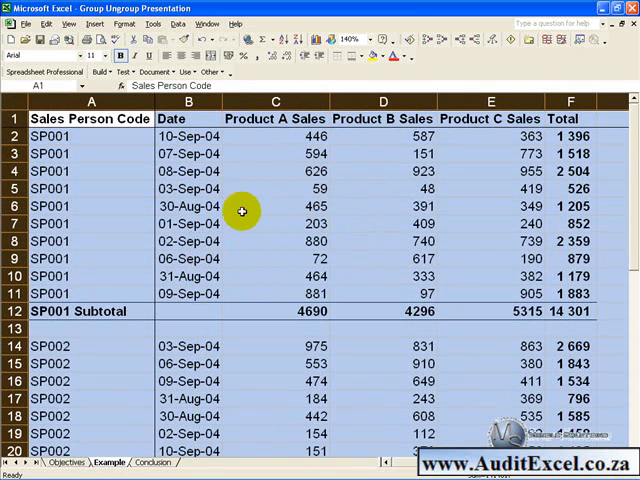